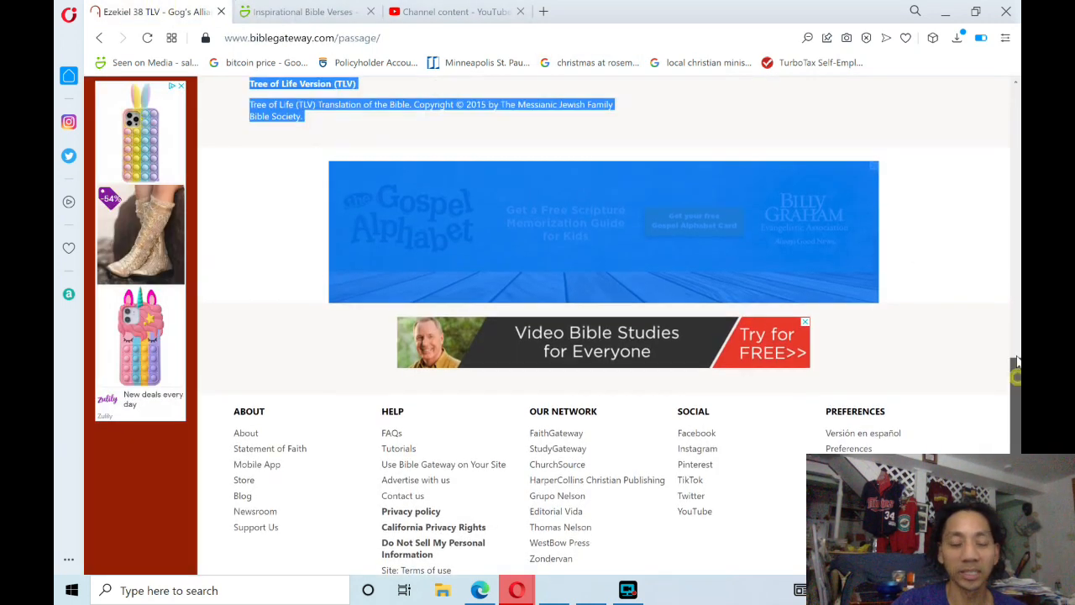
- Scroll up from the footer to the Ezekiel 38 TLV heading 'Gog's Alliance Invades Israel'
scroll("up", 3)
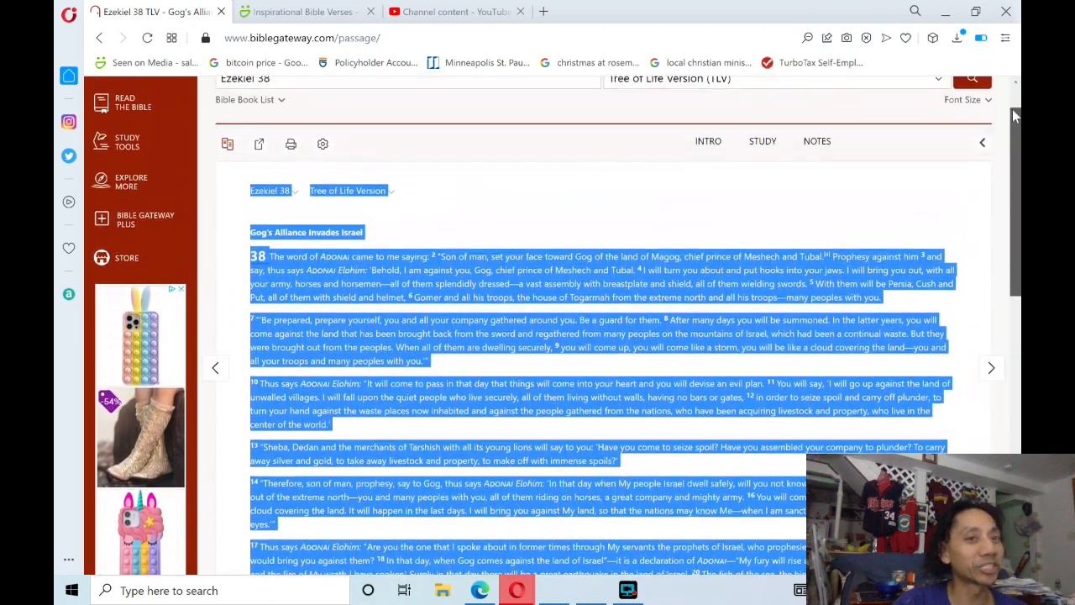
- Clear the text selection and scroll so Ezekiel 38 through verse 23 and the Footnotes are visible
left_click(697, 210)
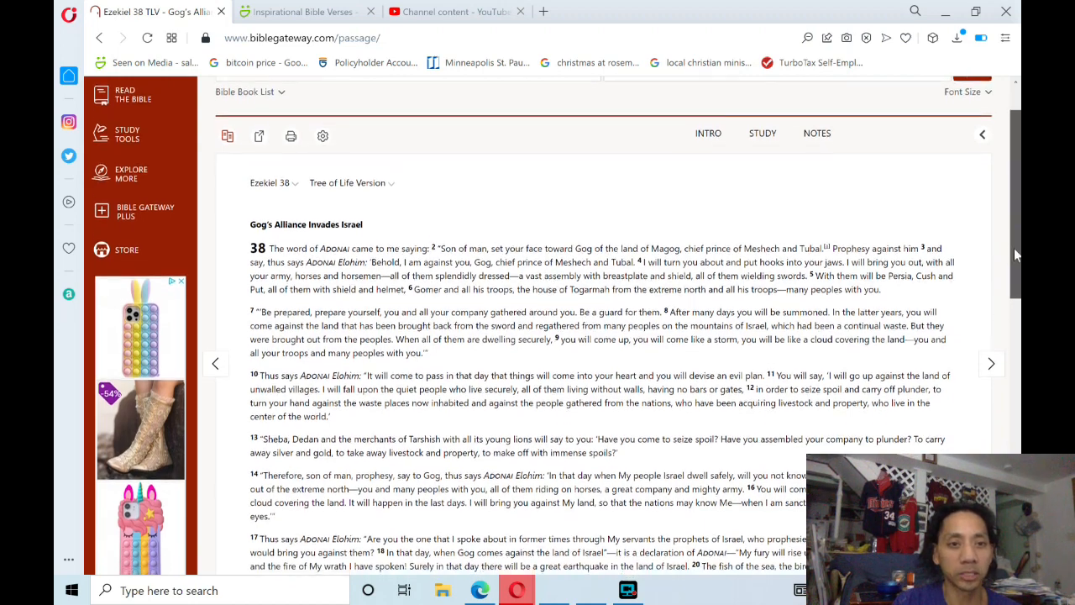
scroll("up", 3)
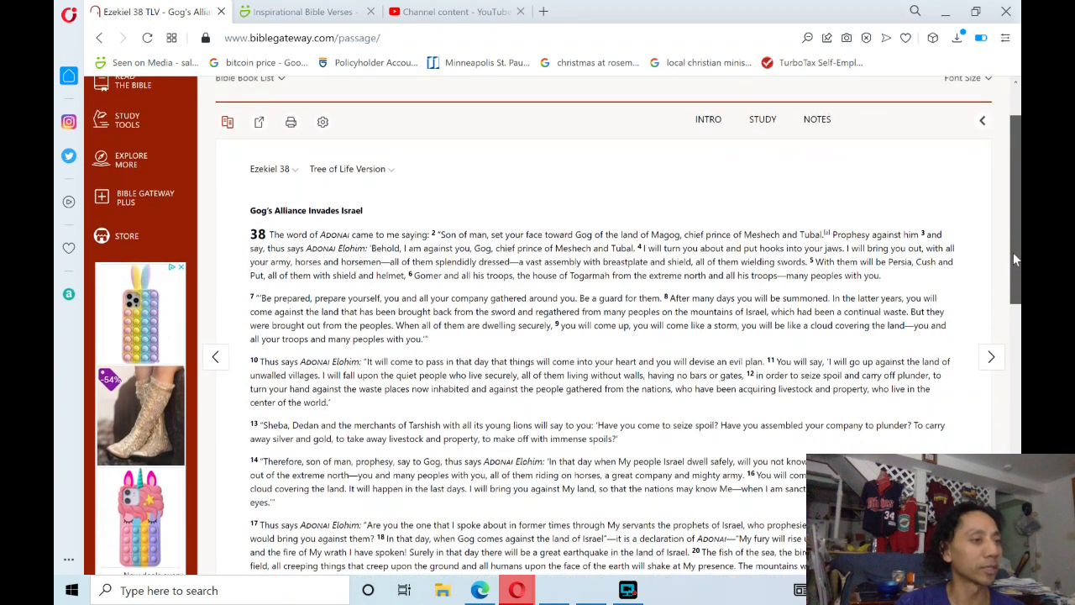
scroll("down", 3)
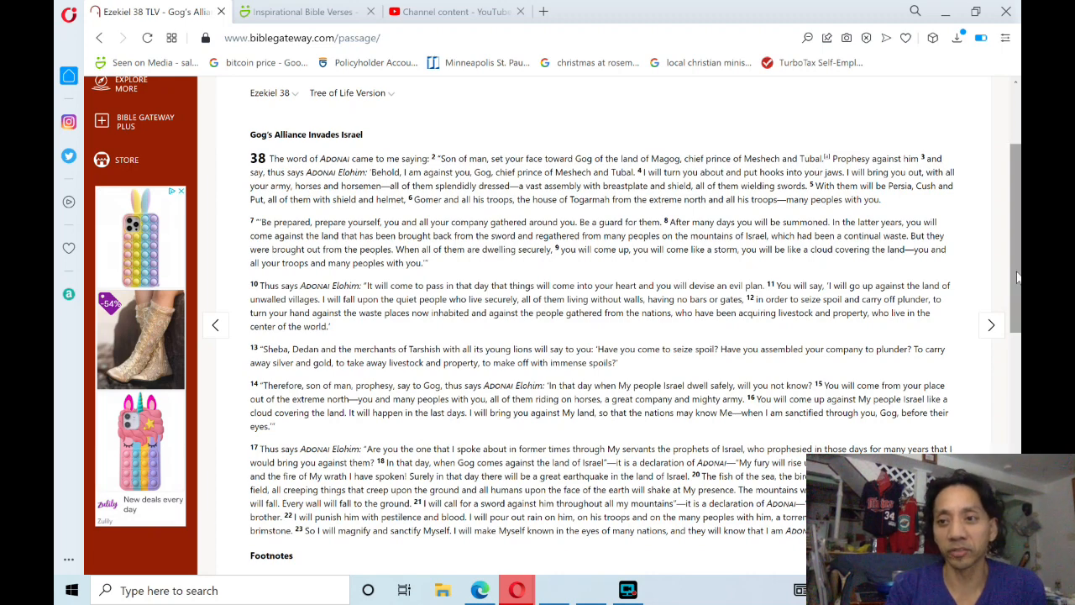
scroll("down", 3)
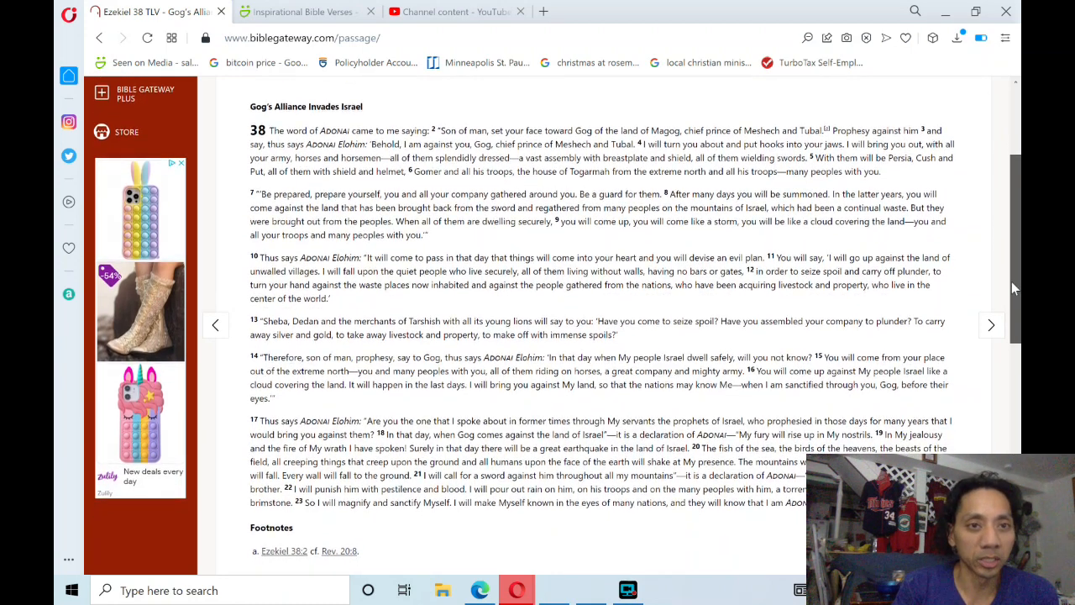
scroll("up", 3)
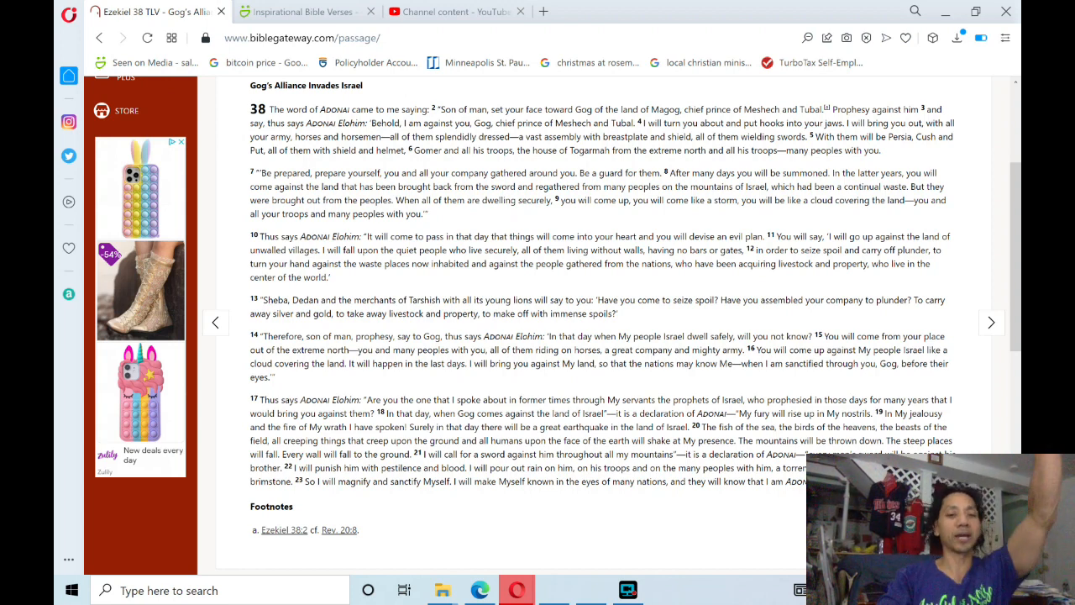
mouse_move(788, 510)
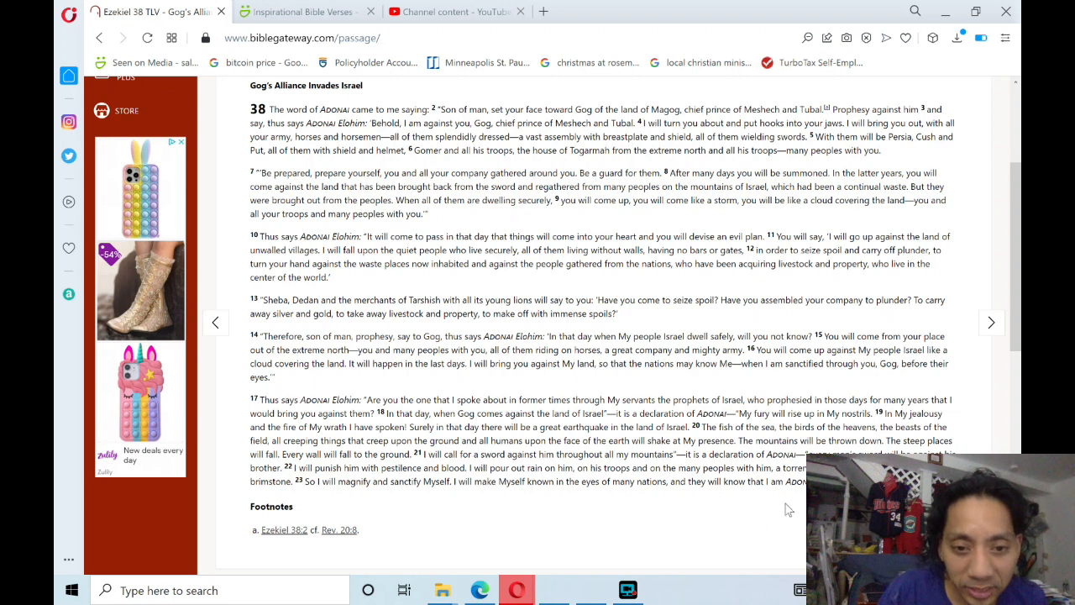